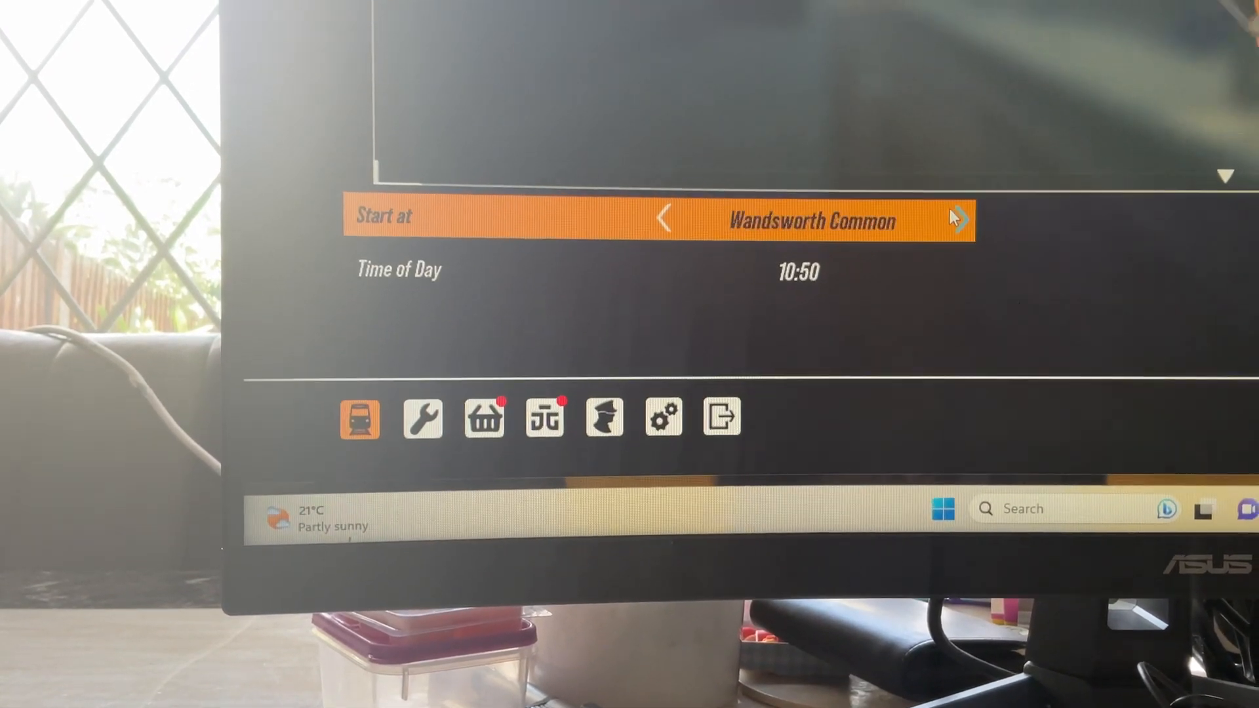
- Open the station selection list and scroll down to St Helens Bridge, New Harrow and Elsemere Junction
click(961, 219)
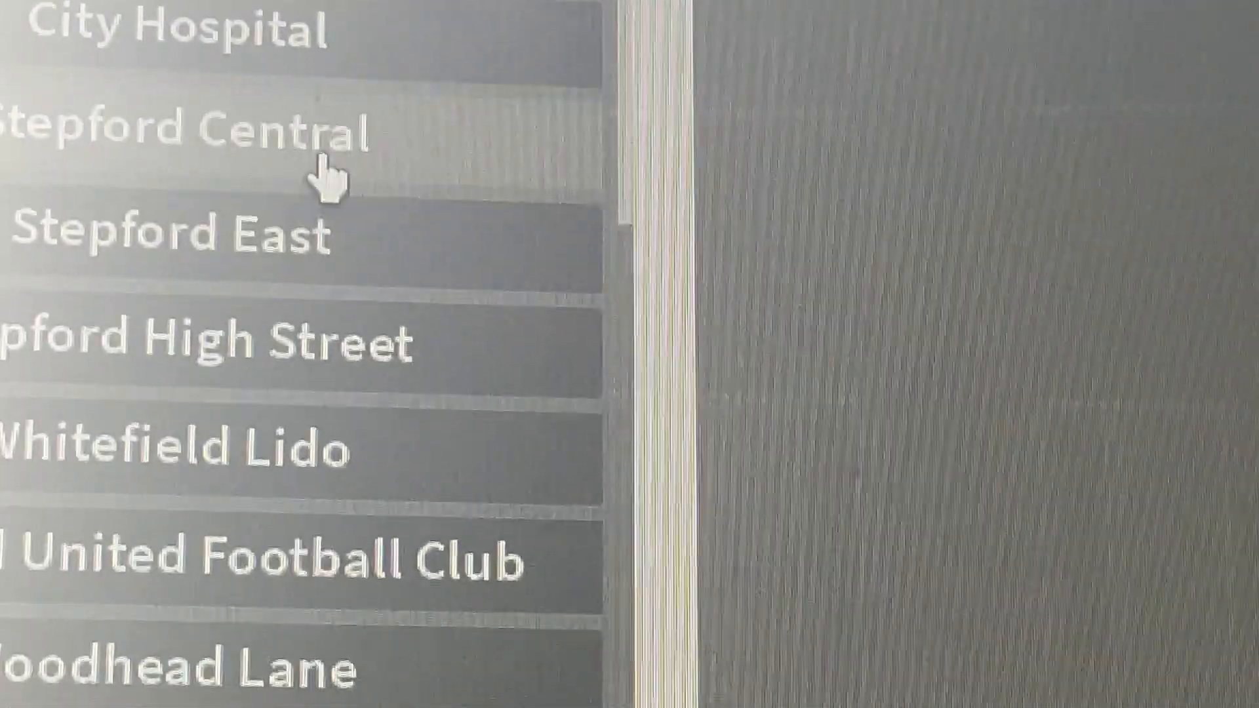
scroll(down, 3)
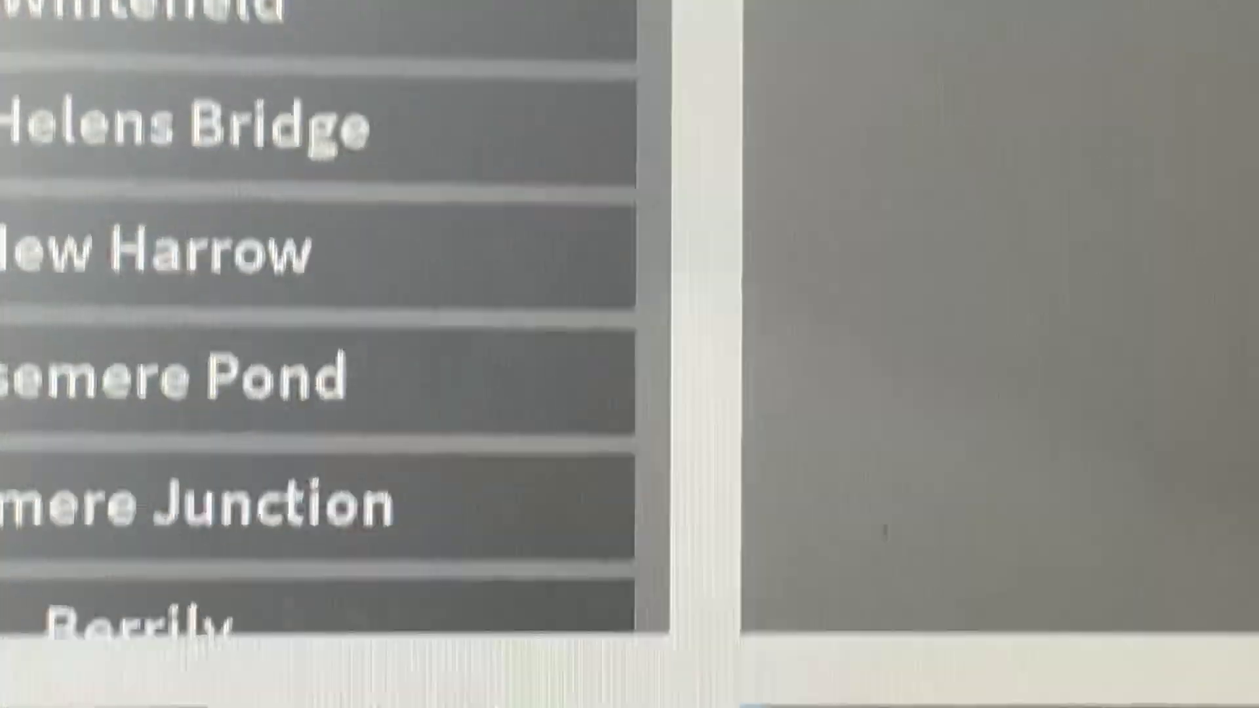